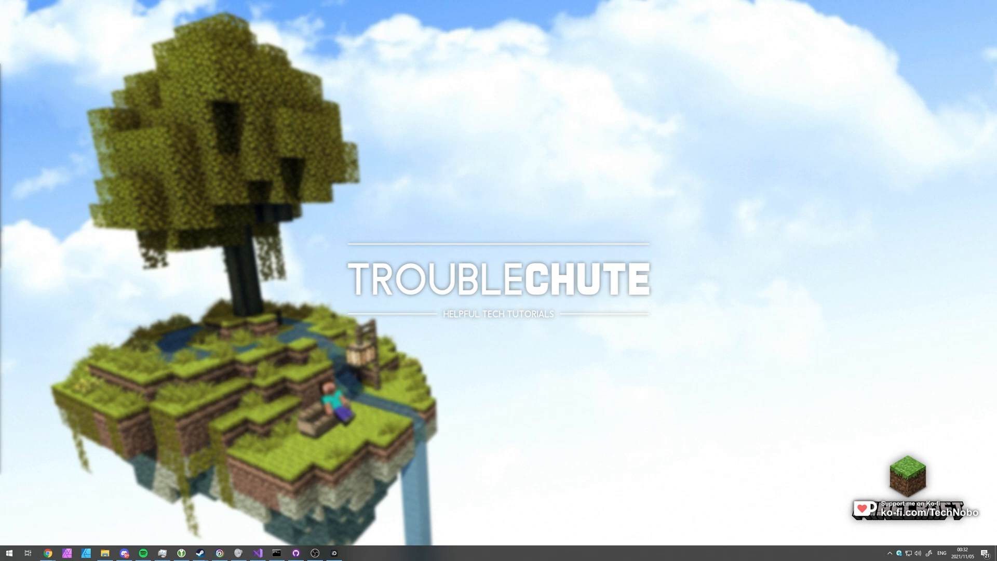
{"action": "mouse_move", "coordinate": [254, 270]}
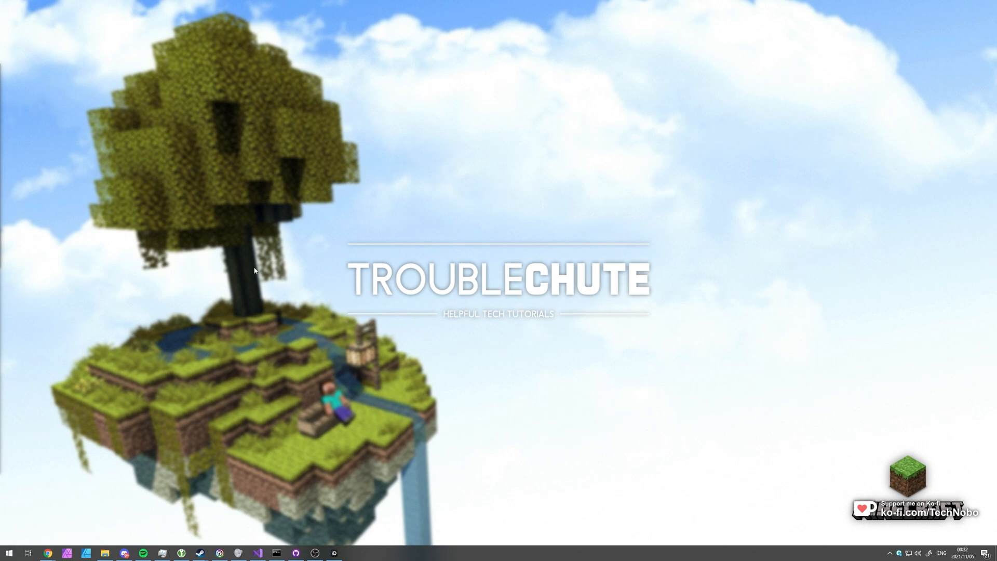
Launch the Minecraft Launcher from its taskbar icon.
{"action": "left_click", "coordinate": [181, 552]}
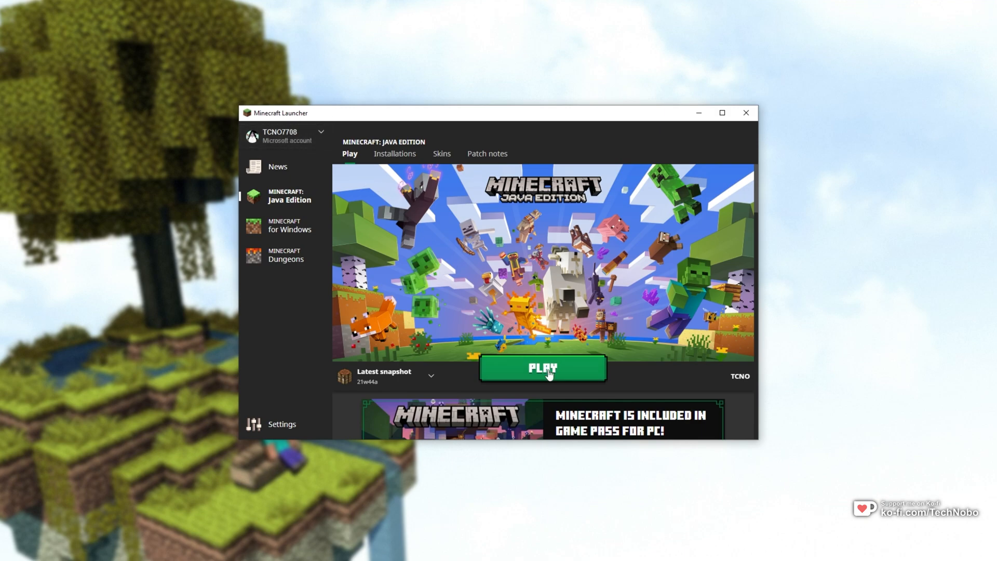
Play the latest Java Edition snapshot and load into a singleplayer world.
{"action": "left_click", "coordinate": [543, 369]}
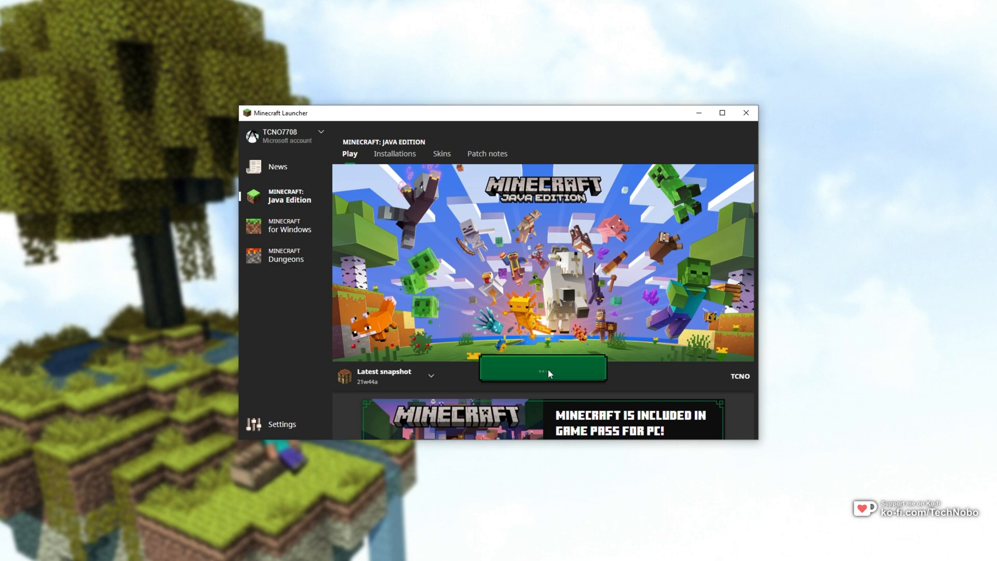
{"action": "left_click", "coordinate": [541, 368]}
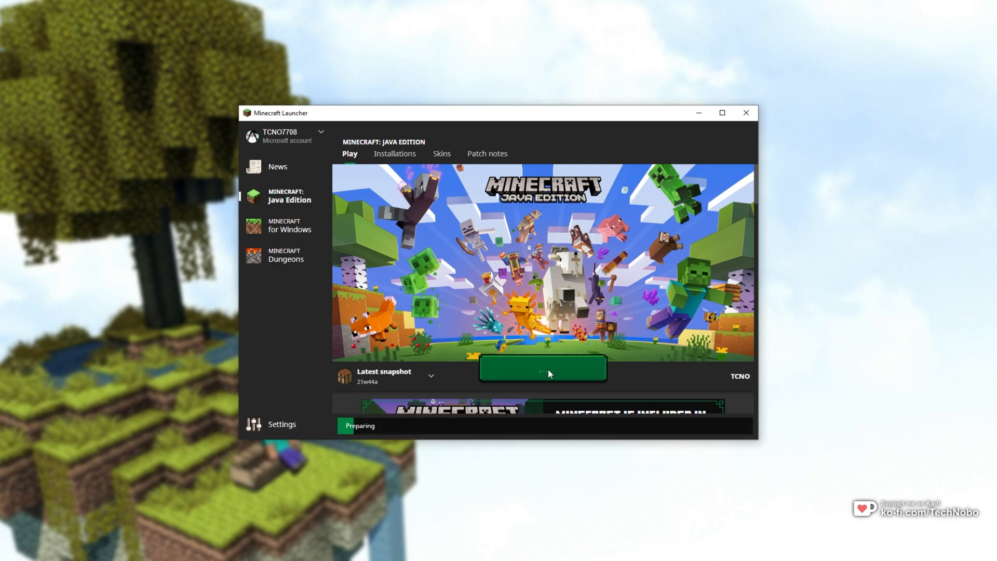
{"action": "left_click", "coordinate": [542, 371]}
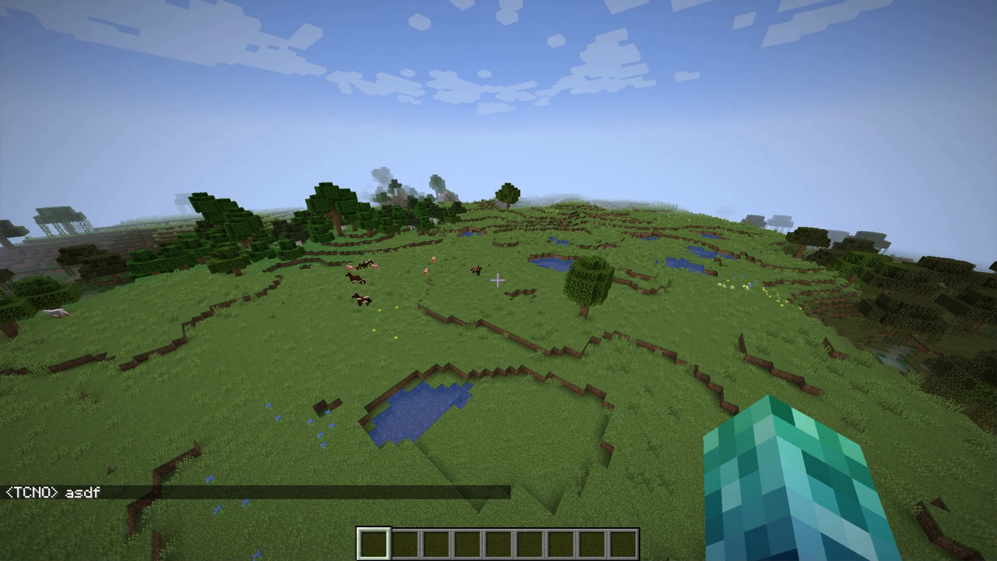
{"action": "mouse_move", "coordinate": [498, 281]}
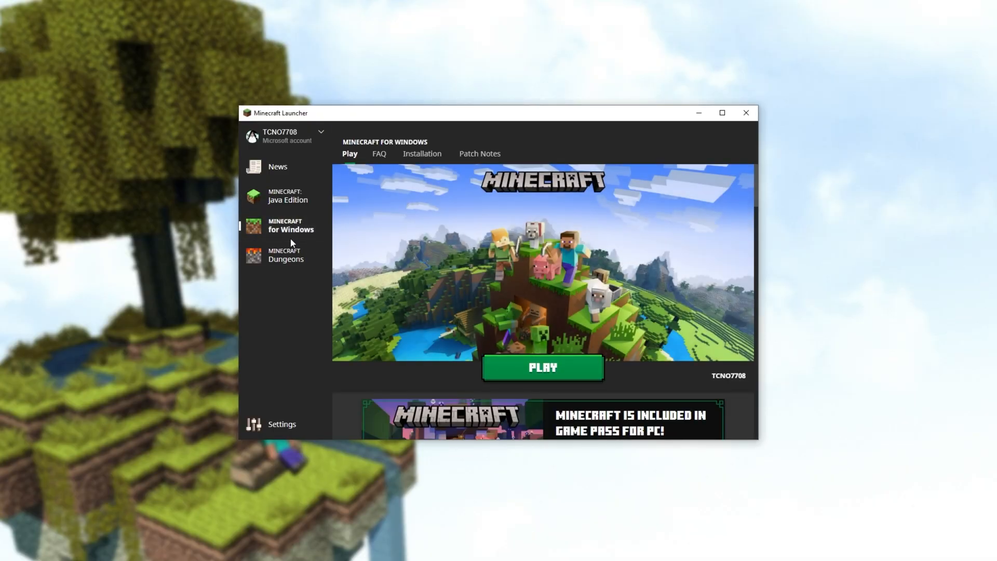
Launch Minecraft for Windows beta and choose Play Beta to reach the worlds list.
{"action": "left_click", "coordinate": [542, 367]}
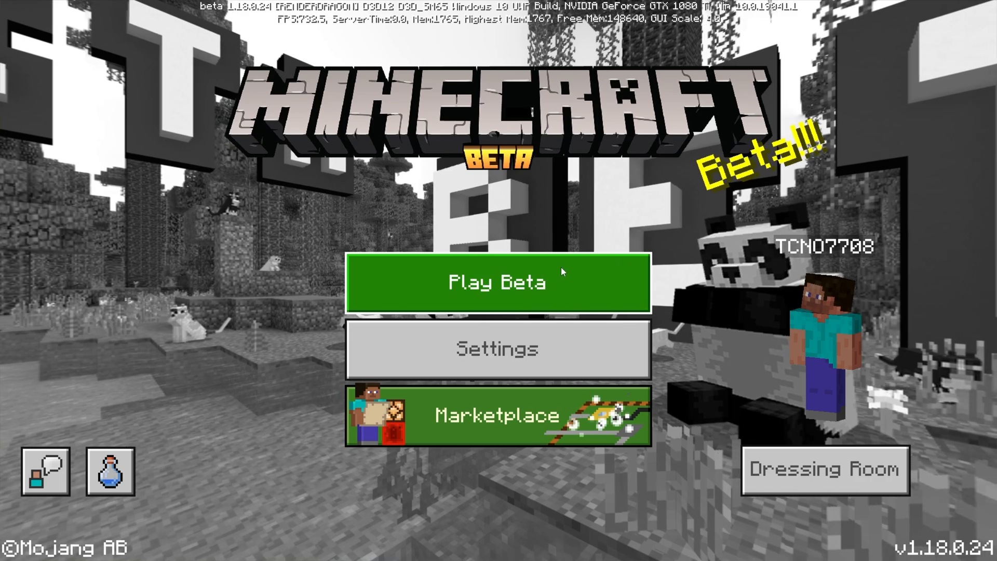
{"action": "left_click", "coordinate": [498, 283]}
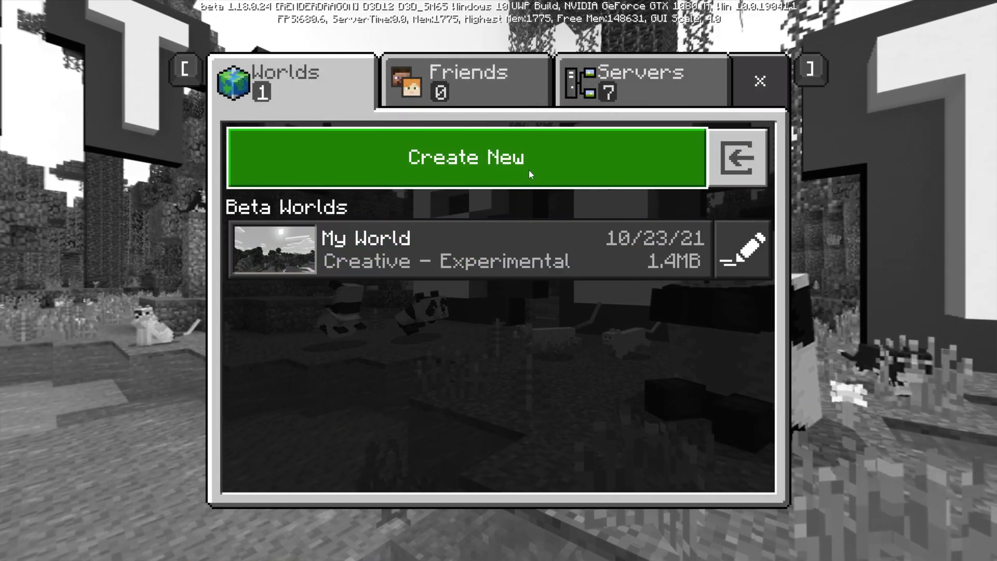
{"action": "left_click", "coordinate": [466, 157]}
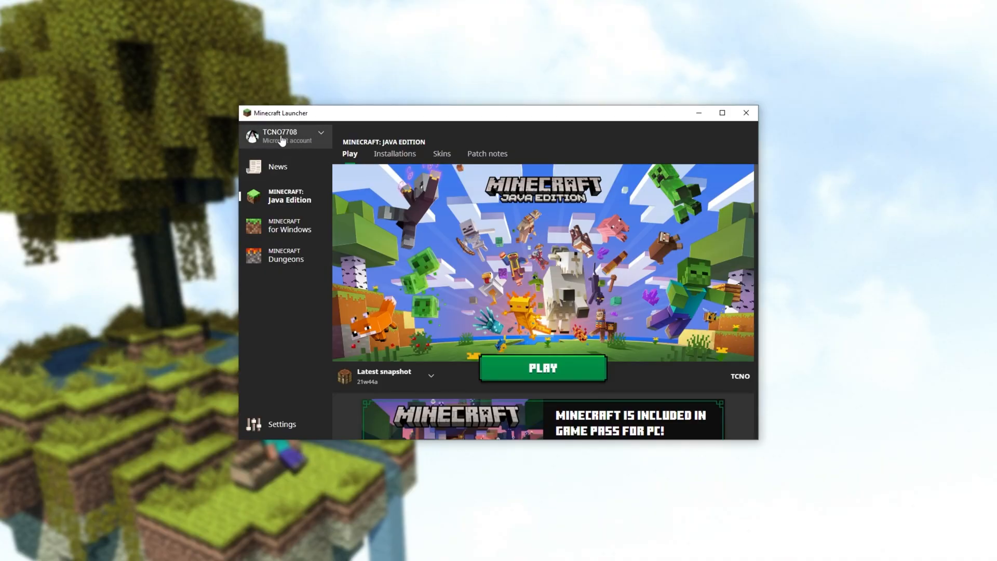
{"action": "mouse_move", "coordinate": [300, 138]}
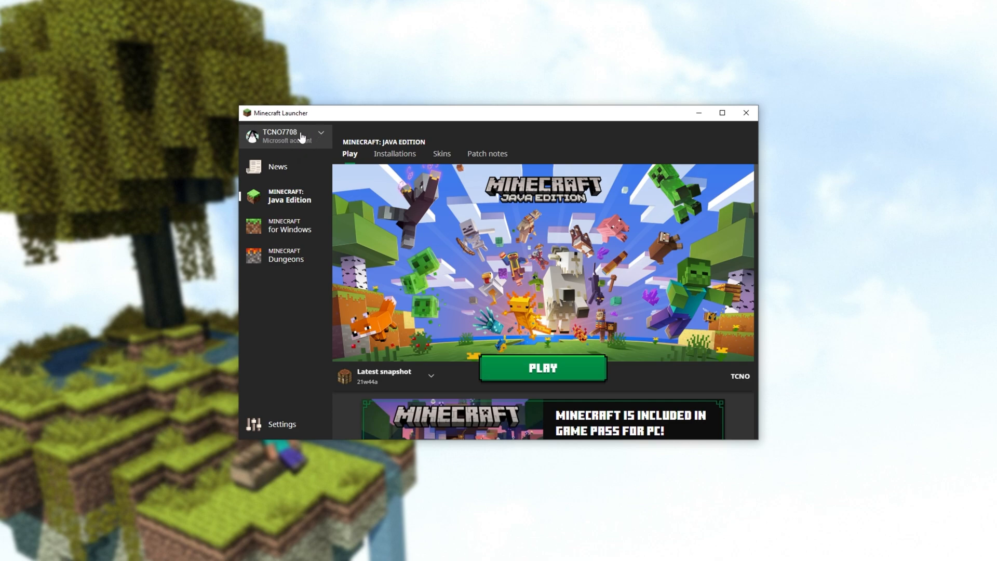
{"action": "mouse_move", "coordinate": [562, 261]}
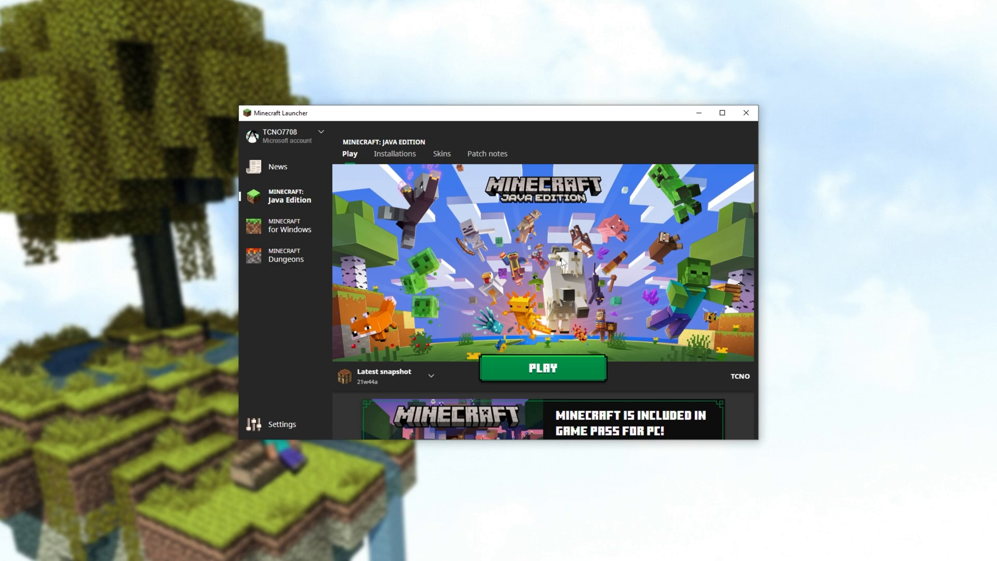
{"action": "mouse_move", "coordinate": [736, 376]}
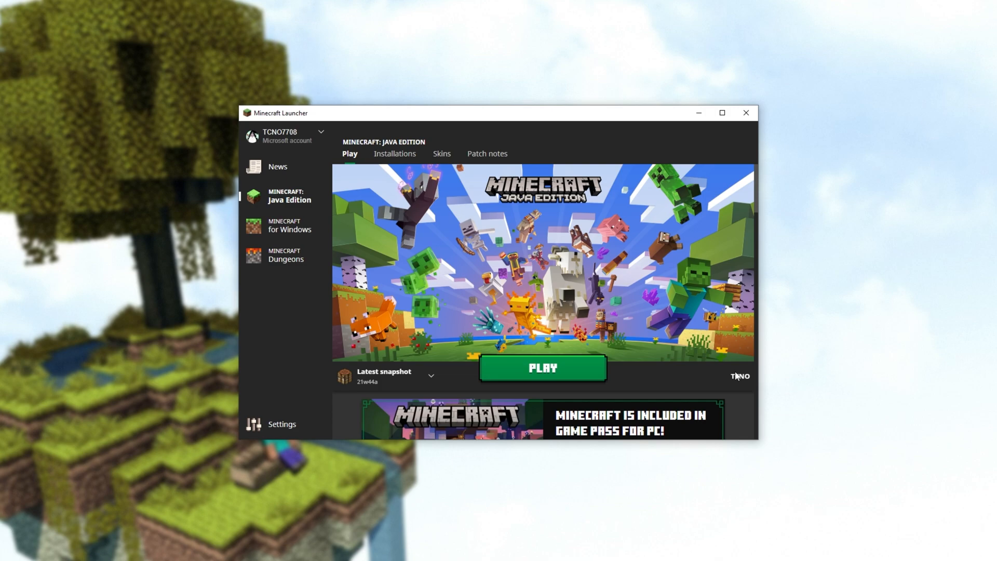
{"action": "mouse_move", "coordinate": [275, 141]}
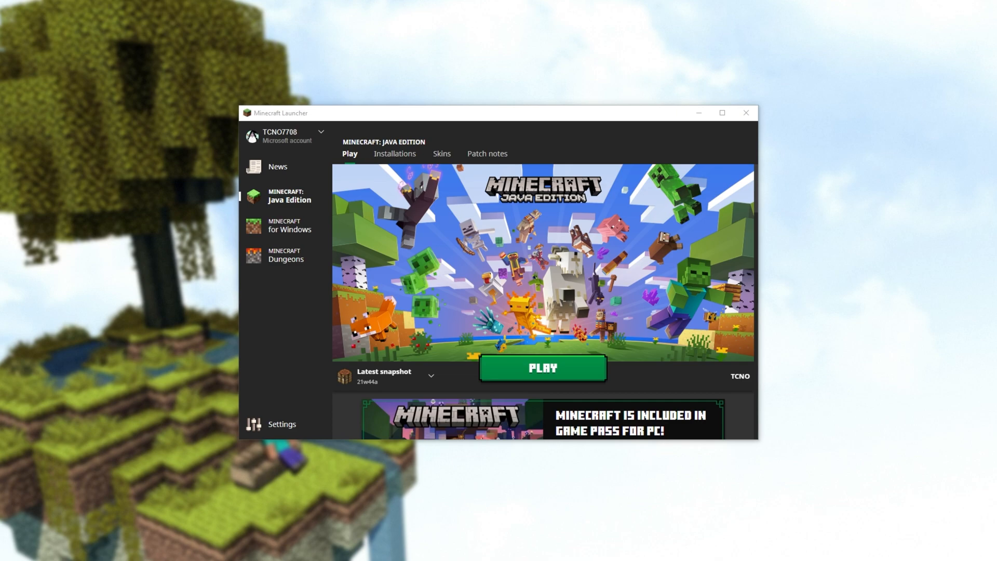
{"action": "mouse_move", "coordinate": [869, 179]}
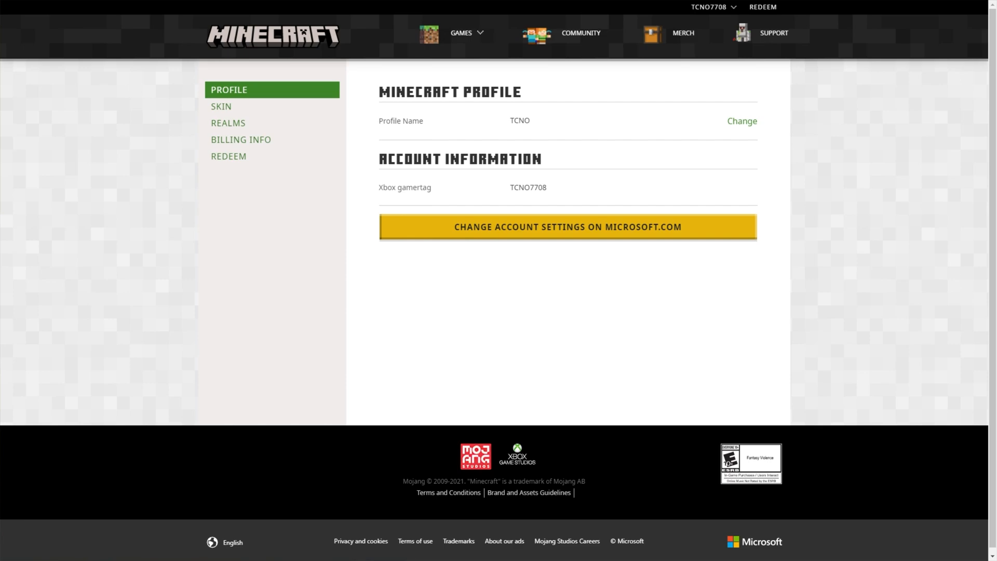
{"action": "mouse_move", "coordinate": [890, 329]}
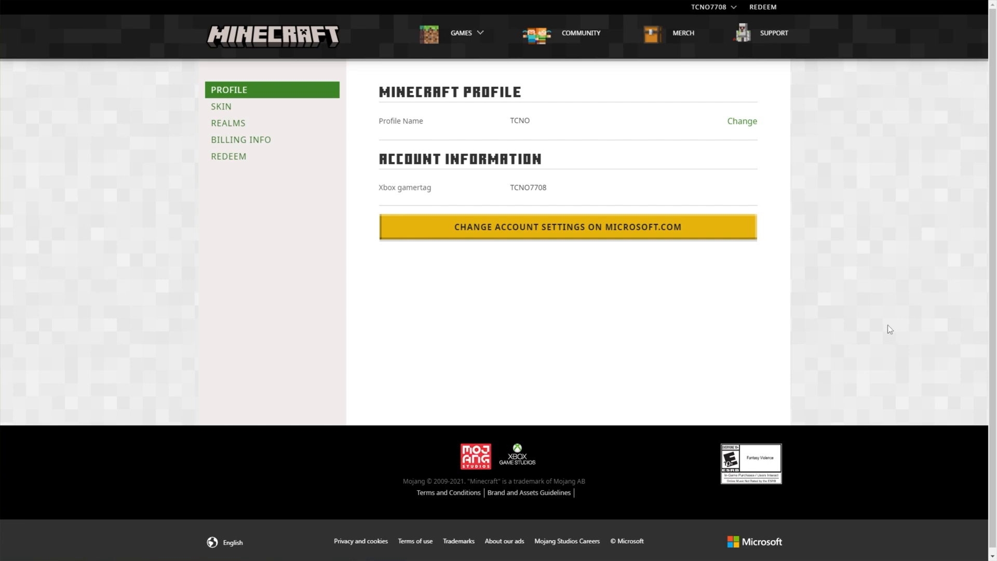
Choose Change next to Profile Name TCNO on Minecraft.net.
{"action": "left_click", "coordinate": [741, 121]}
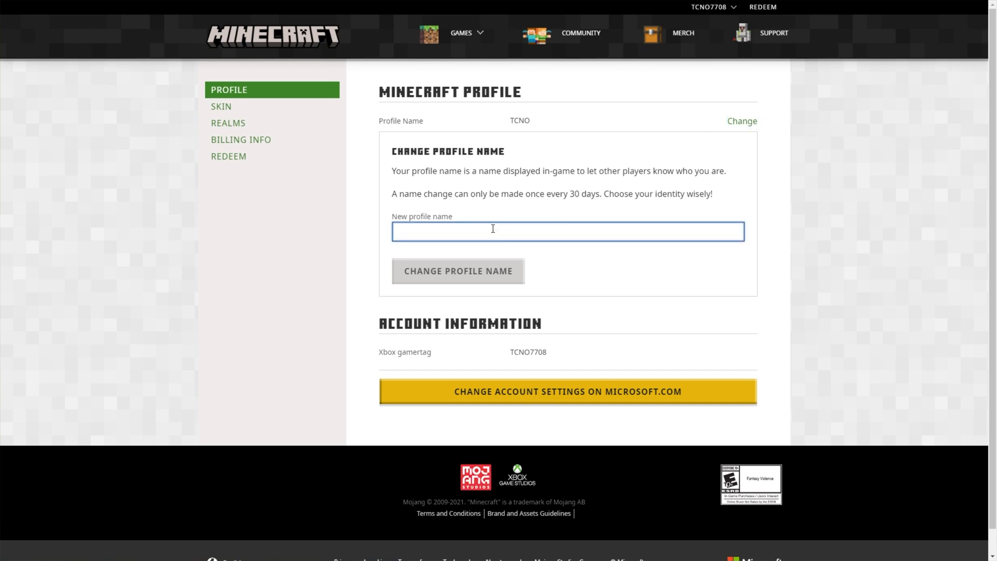
{"action": "mouse_move", "coordinate": [464, 270]}
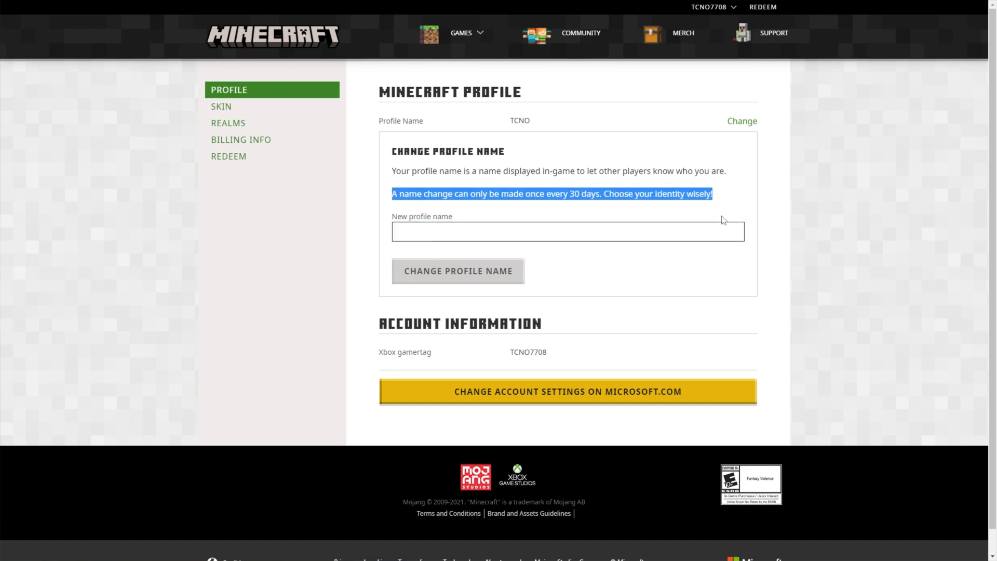
{"action": "mouse_move", "coordinate": [729, 207]}
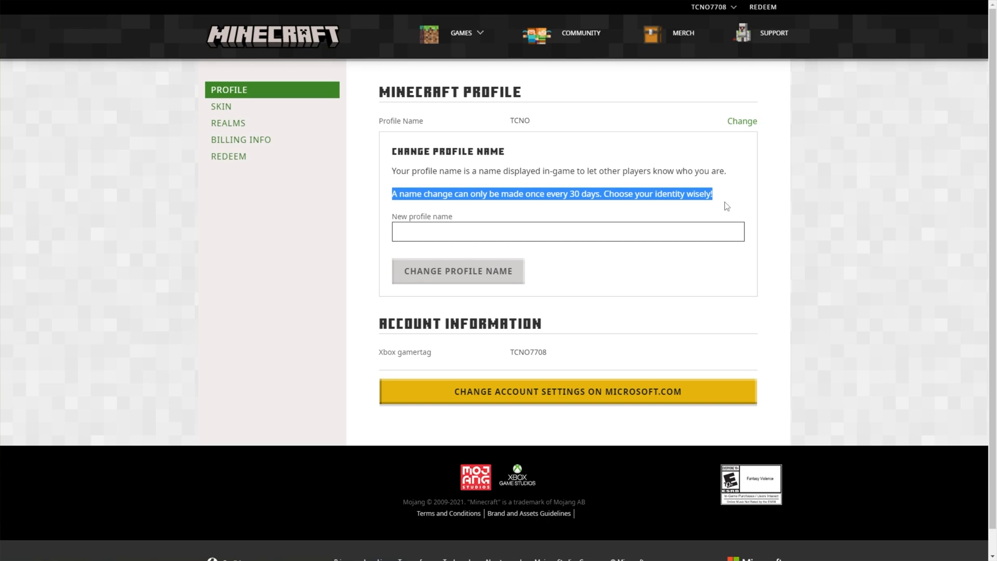
{"action": "mouse_move", "coordinate": [717, 188]}
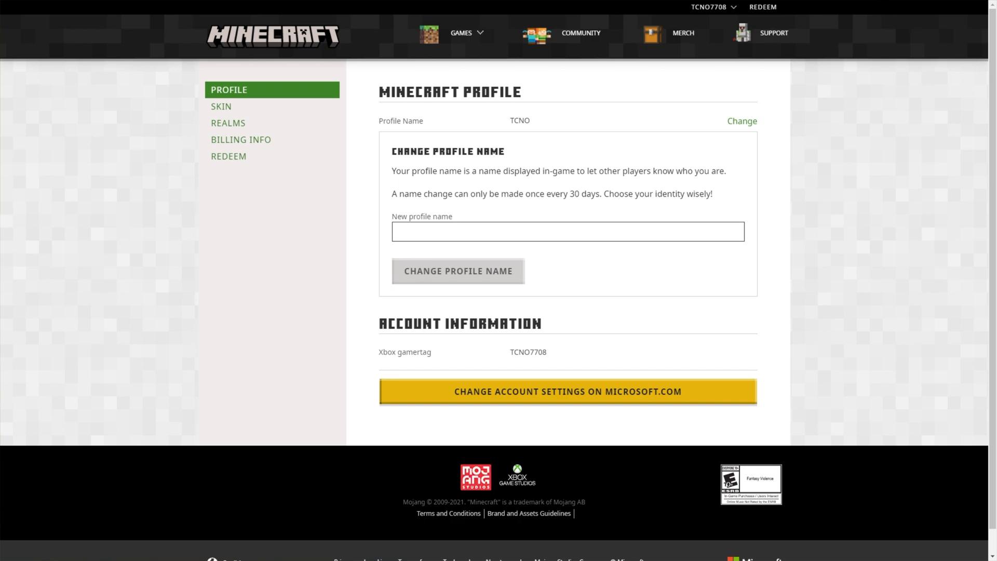
{"action": "left_click", "coordinate": [567, 391]}
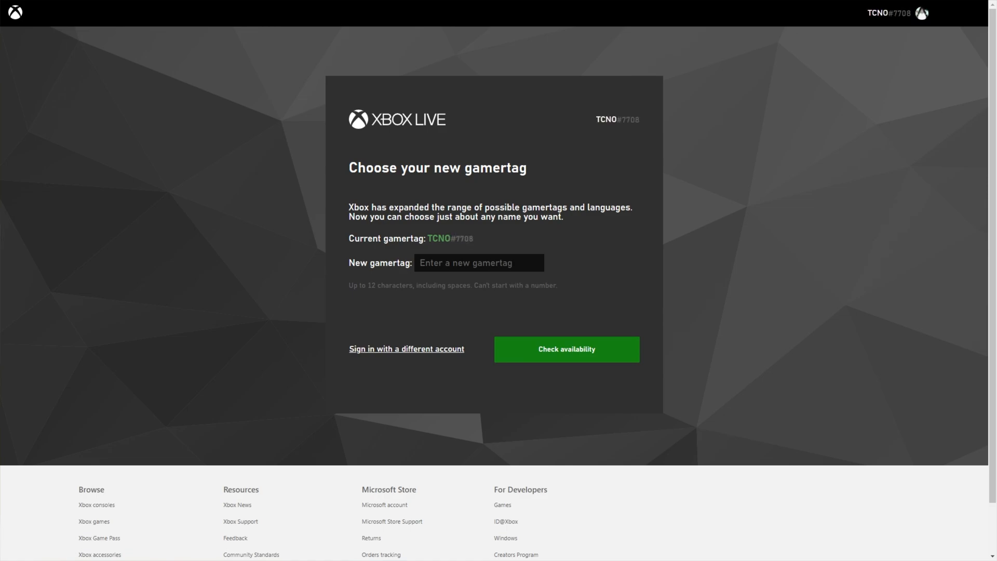
{"action": "mouse_move", "coordinate": [829, 355]}
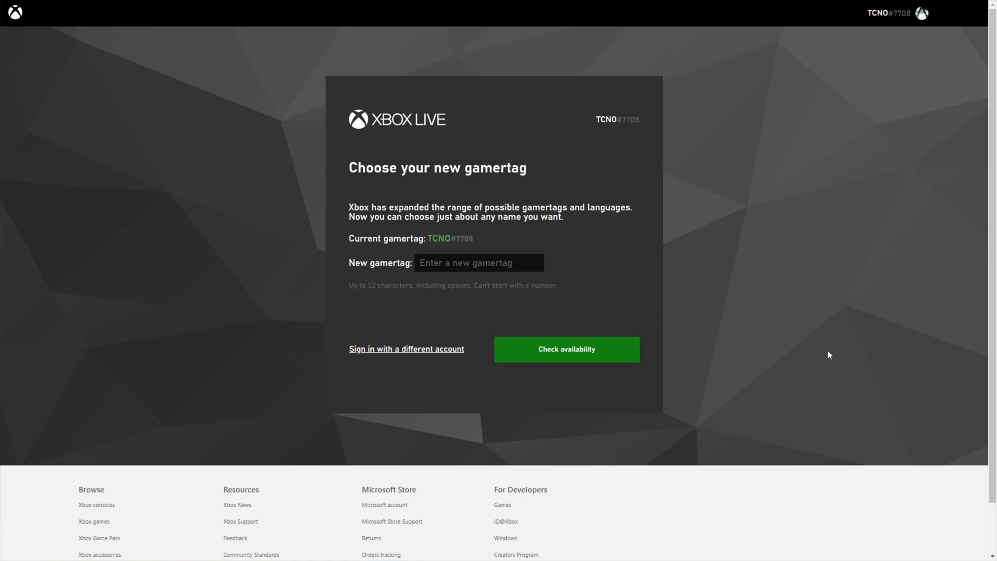
{"action": "mouse_move", "coordinate": [853, 321]}
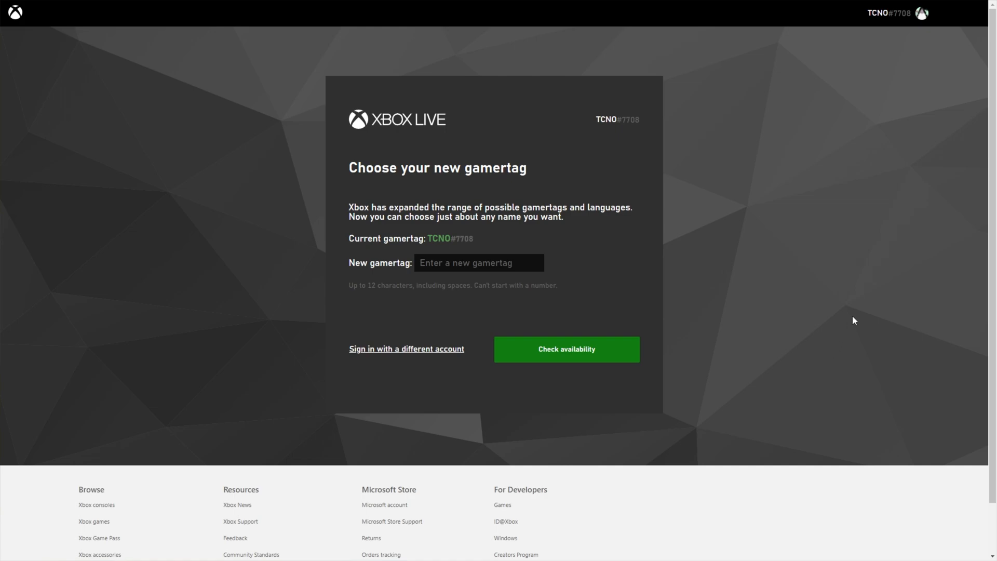
{"action": "mouse_move", "coordinate": [409, 148]}
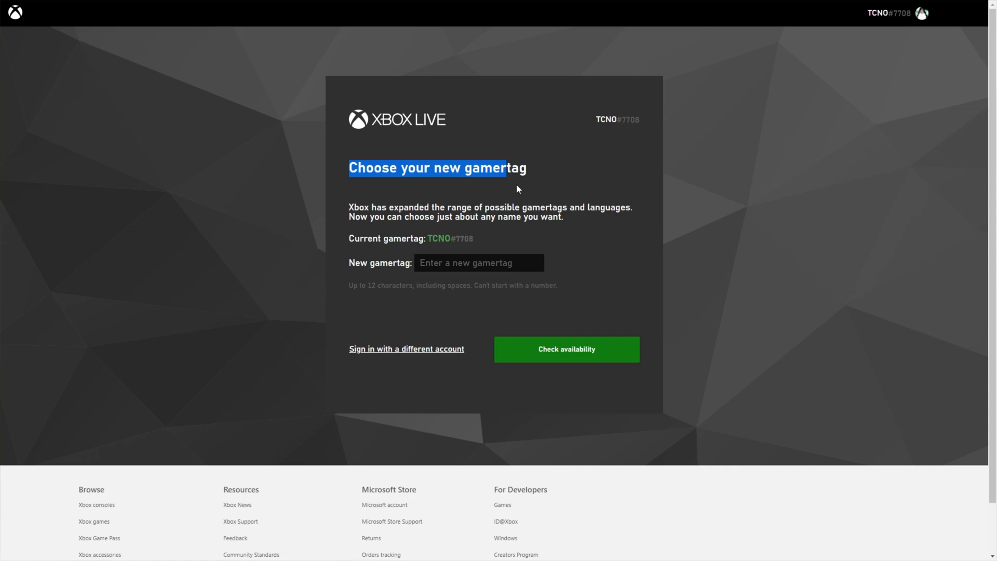
Enter TCNOBO as the new gamertag and check its availability.
{"action": "double_click", "coordinate": [437, 238]}
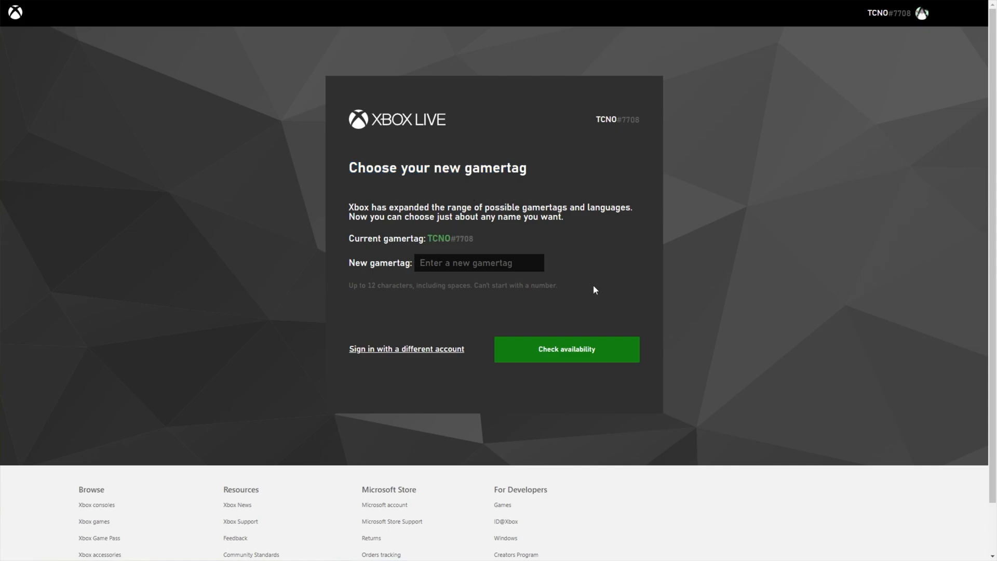
{"action": "type", "text": "TCNOBO"}
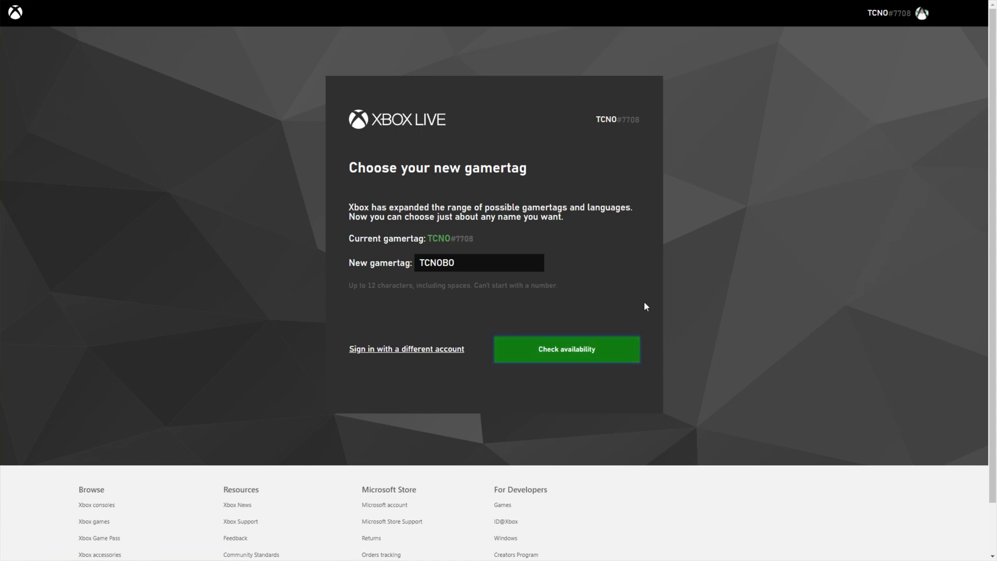
{"action": "left_click", "coordinate": [565, 349]}
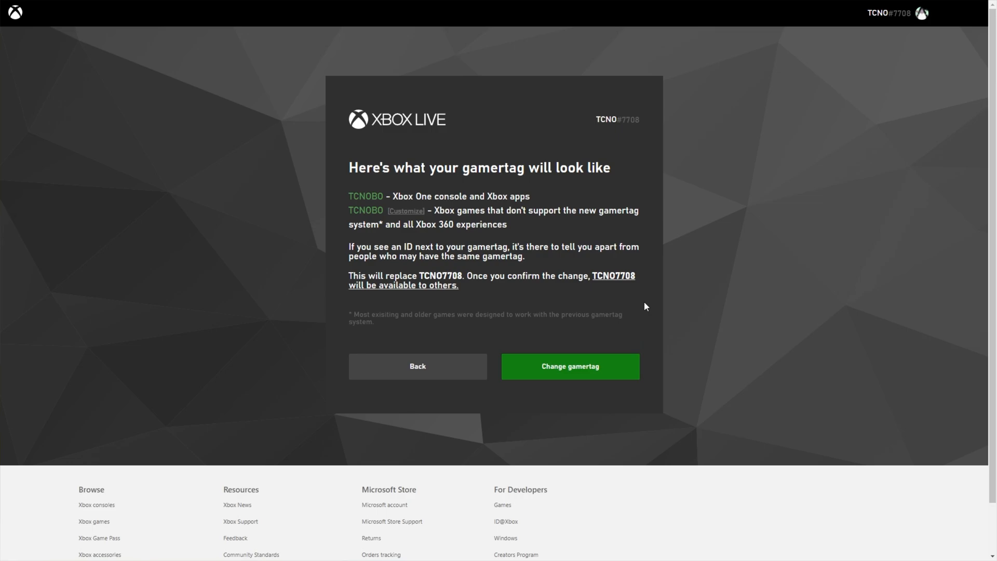
{"action": "mouse_move", "coordinate": [638, 290]}
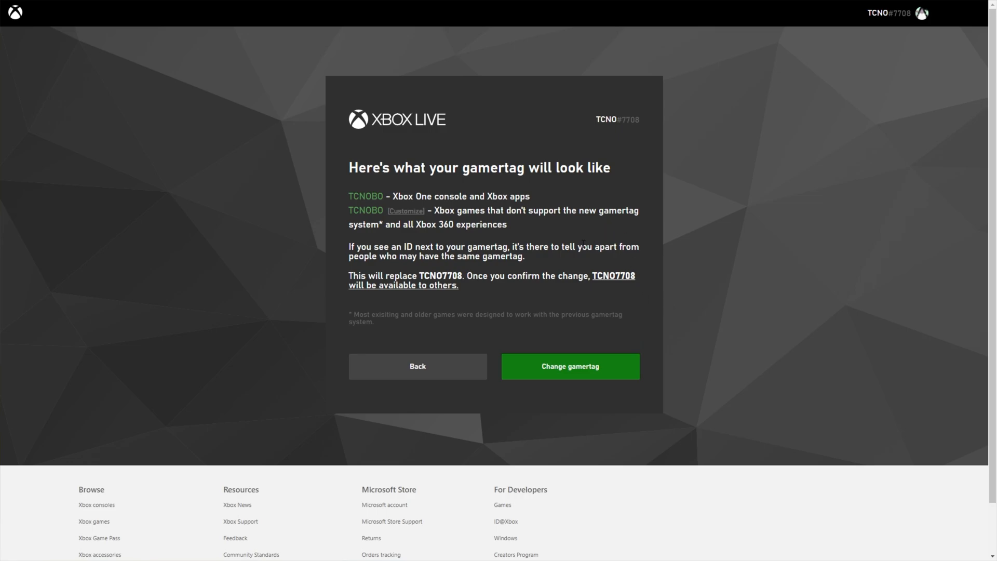
{"action": "mouse_move", "coordinate": [569, 366]}
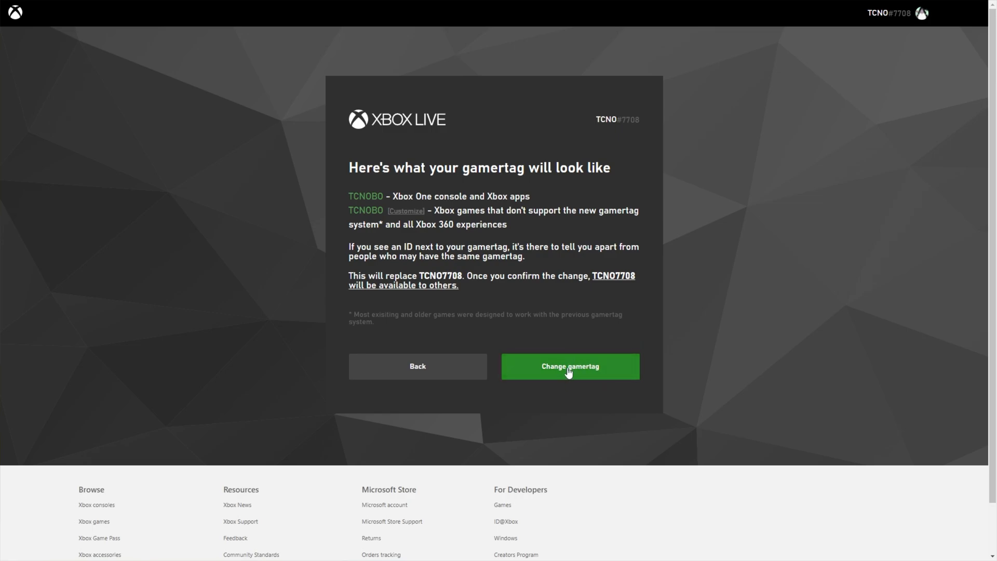
{"action": "mouse_move", "coordinate": [499, 301]}
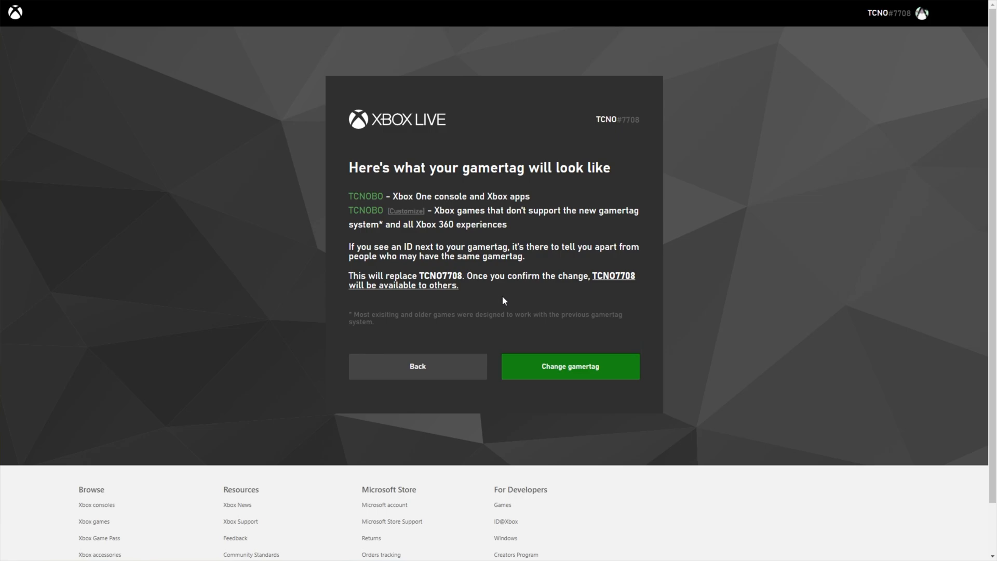
Go Back from the TCNOBO preview, keeping gamertag TCNO7708 unchanged.
{"action": "left_click", "coordinate": [417, 366]}
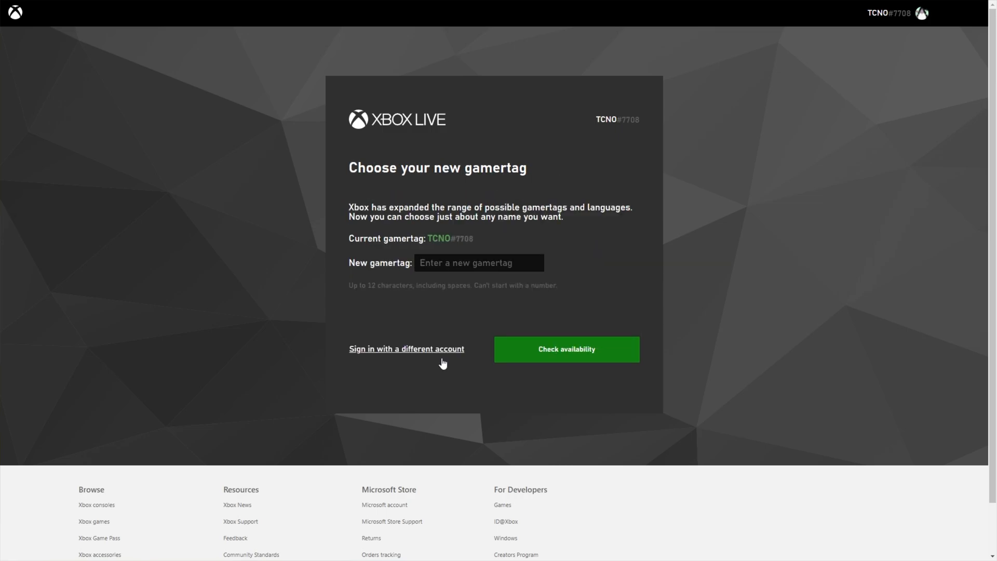